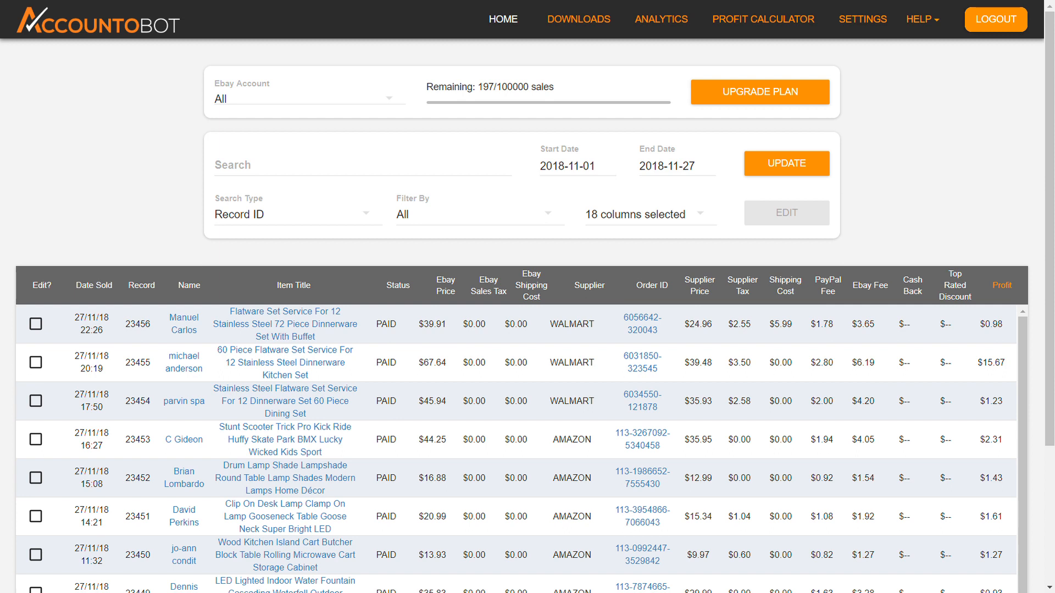
Show sales from all eBay accounts with all orders unfiltered.
left_click(308, 99)
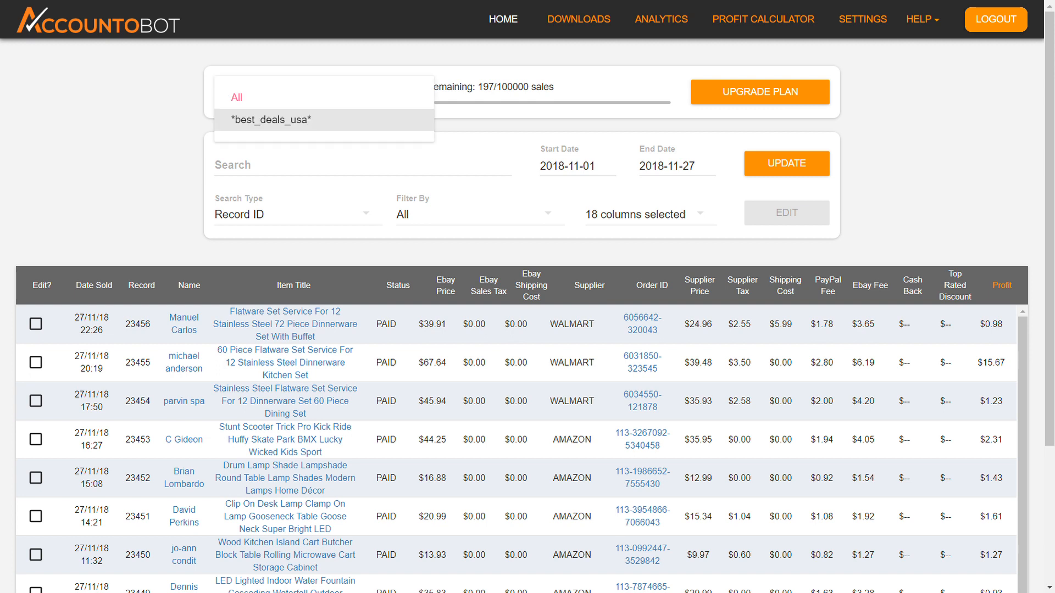
left_click(236, 97)
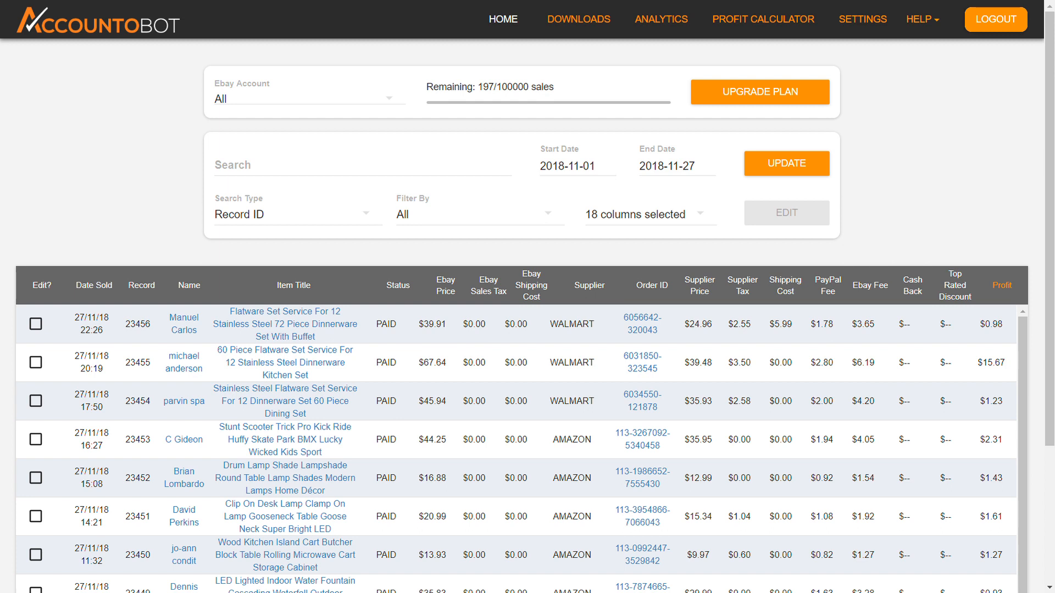
left_click(296, 214)
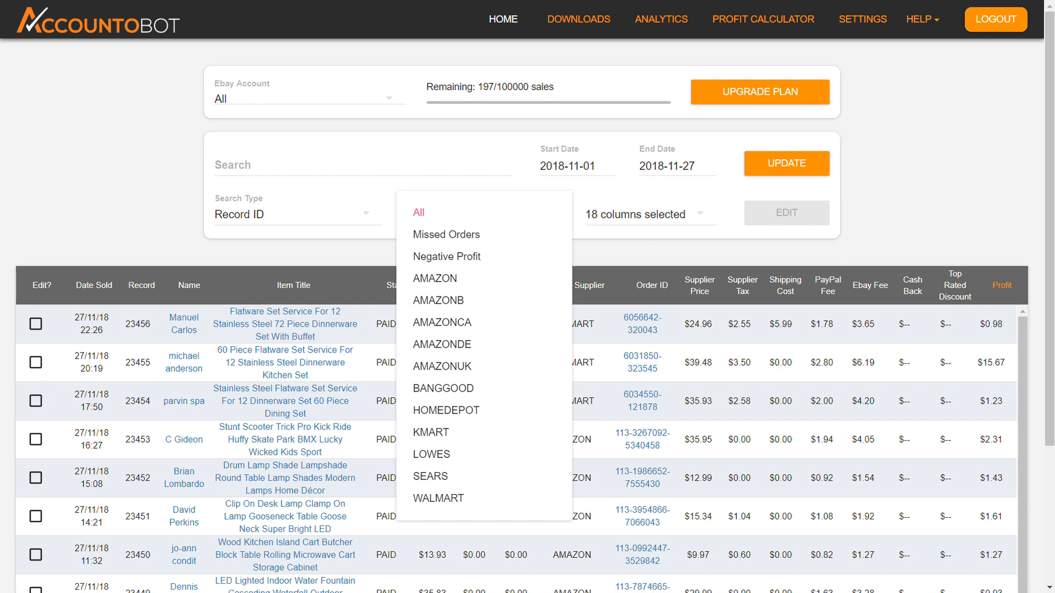
left_click(419, 212)
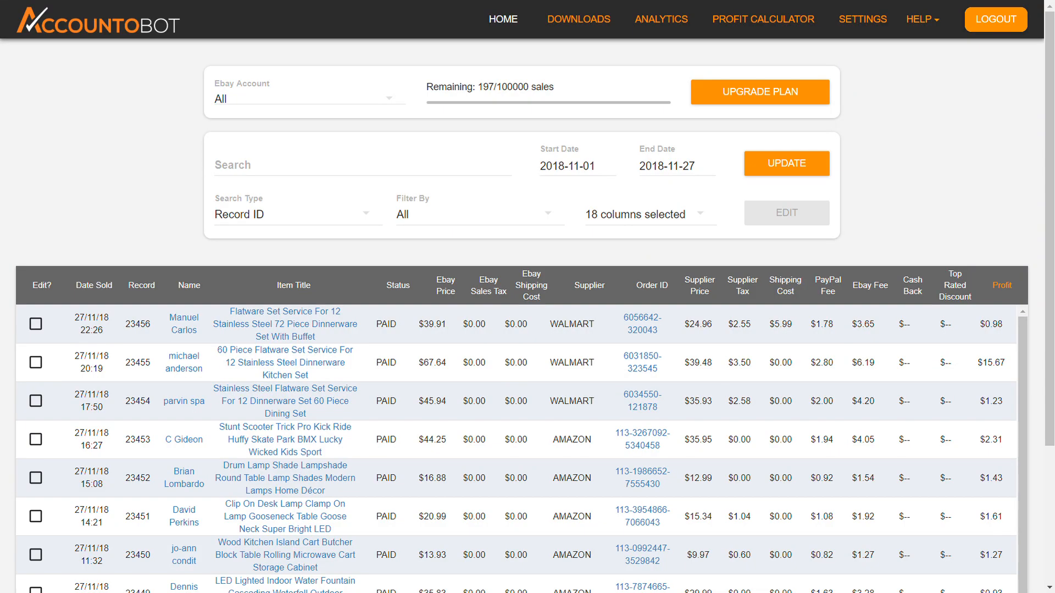
Adjust the displayed columns, mark order 23453, and edit orders 23456, 23454 and 23453.
left_click(646, 213)
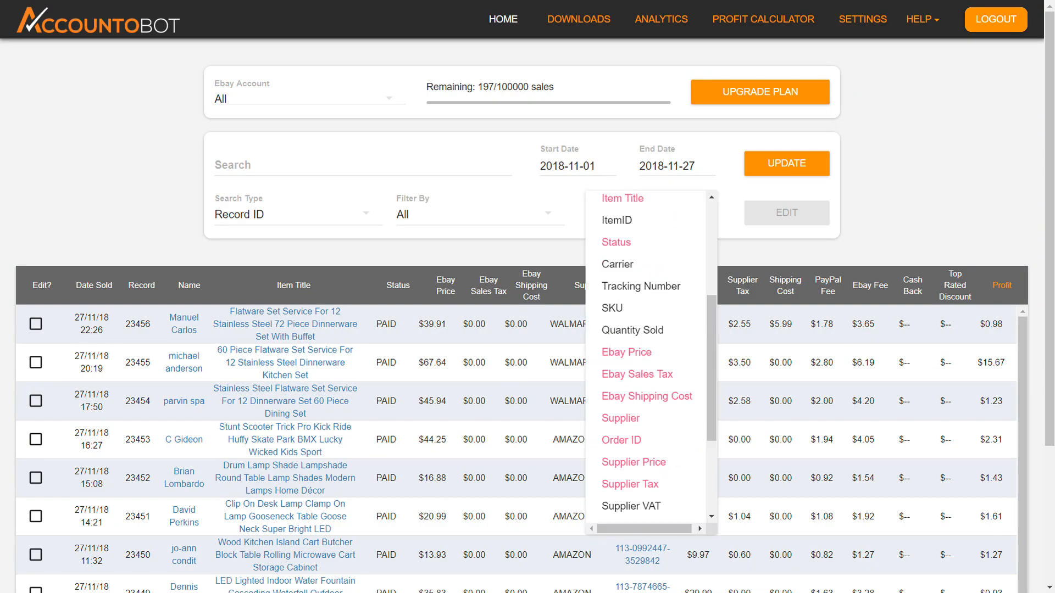
scroll("up", 3)
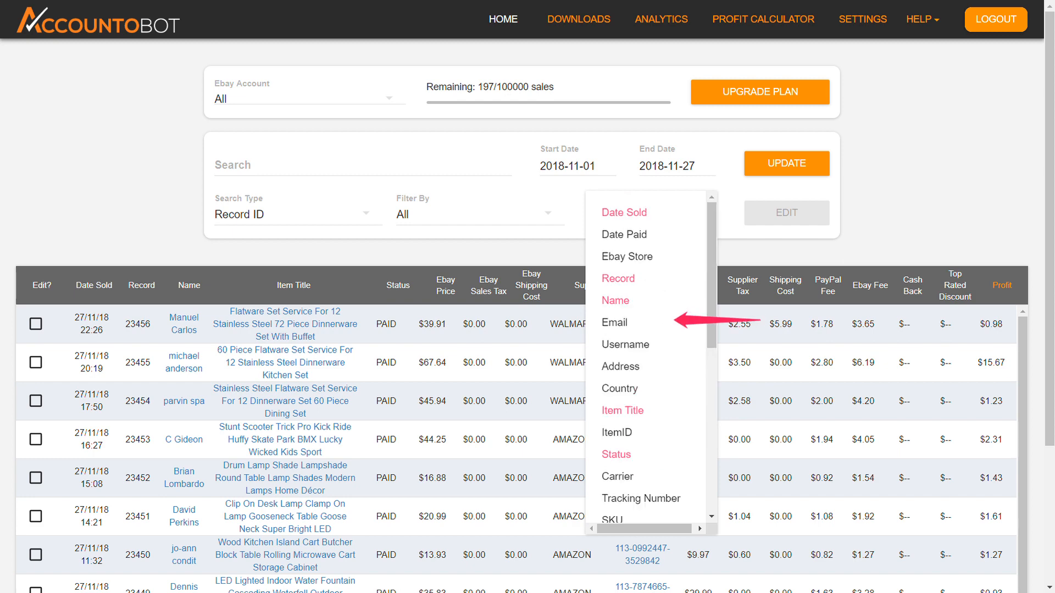
left_click(614, 322)
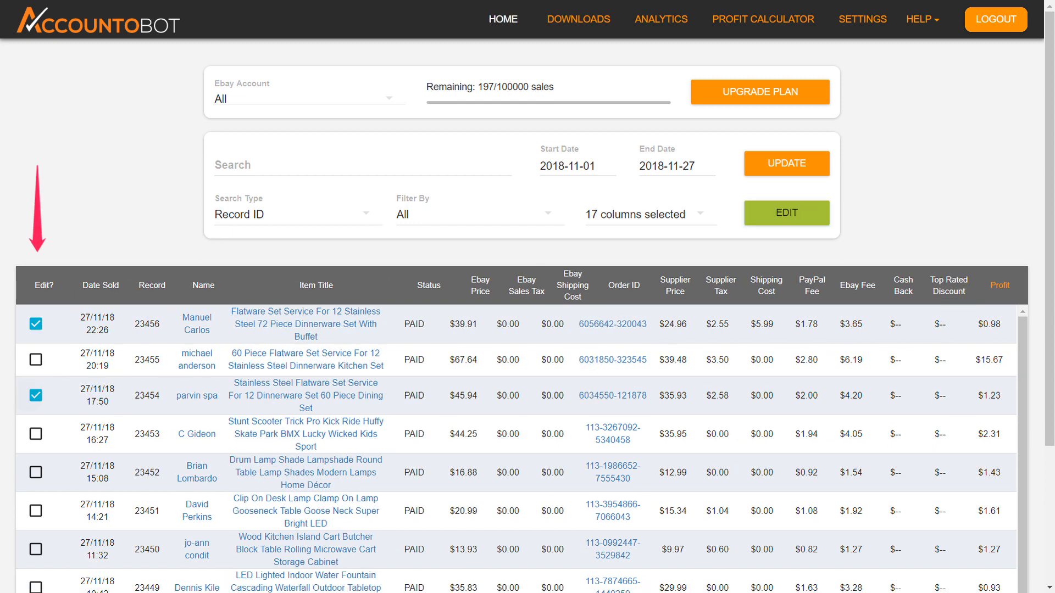
left_click(35, 433)
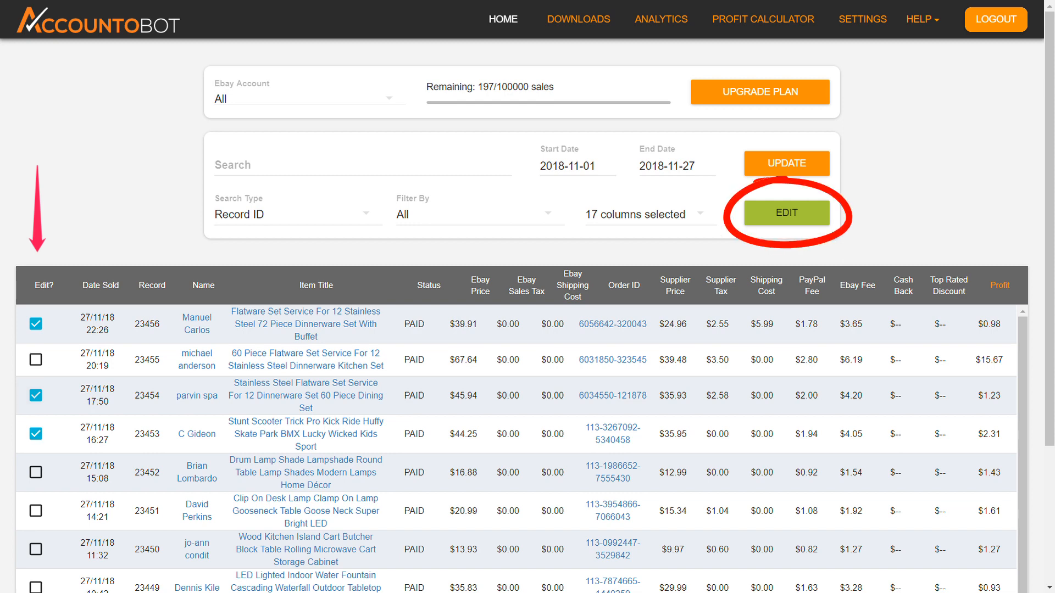
left_click(785, 213)
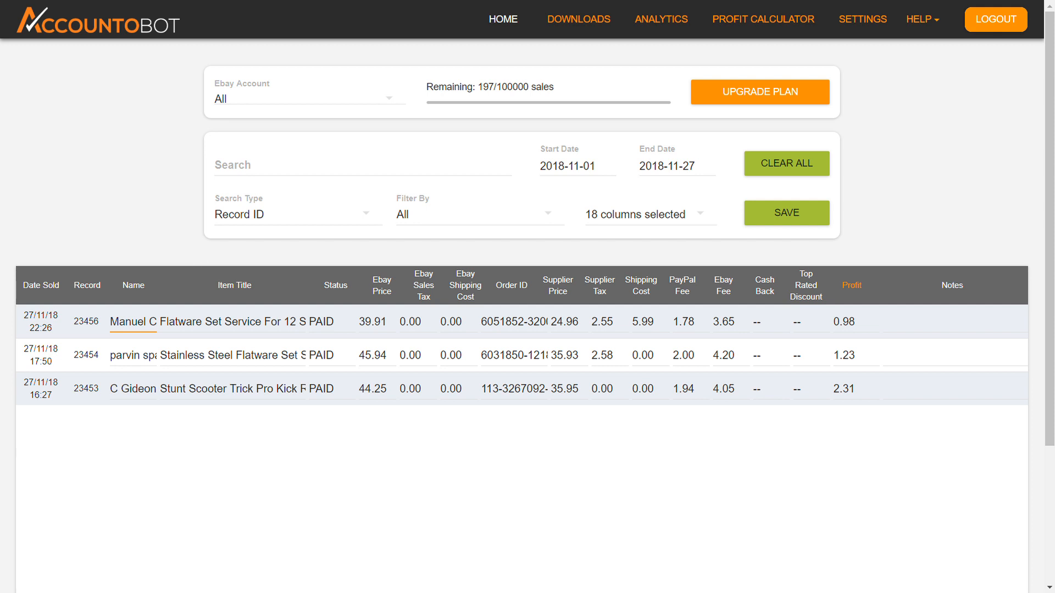
Add the note 'Order cancelled in Amazon.' to order 23456.
left_click(373, 321)
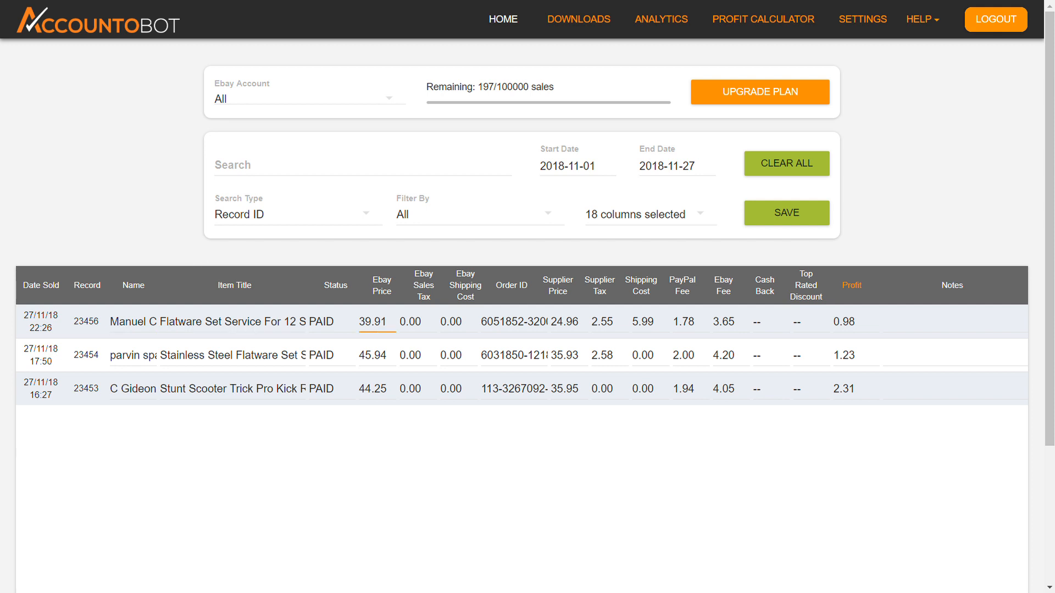
left_click(956, 321)
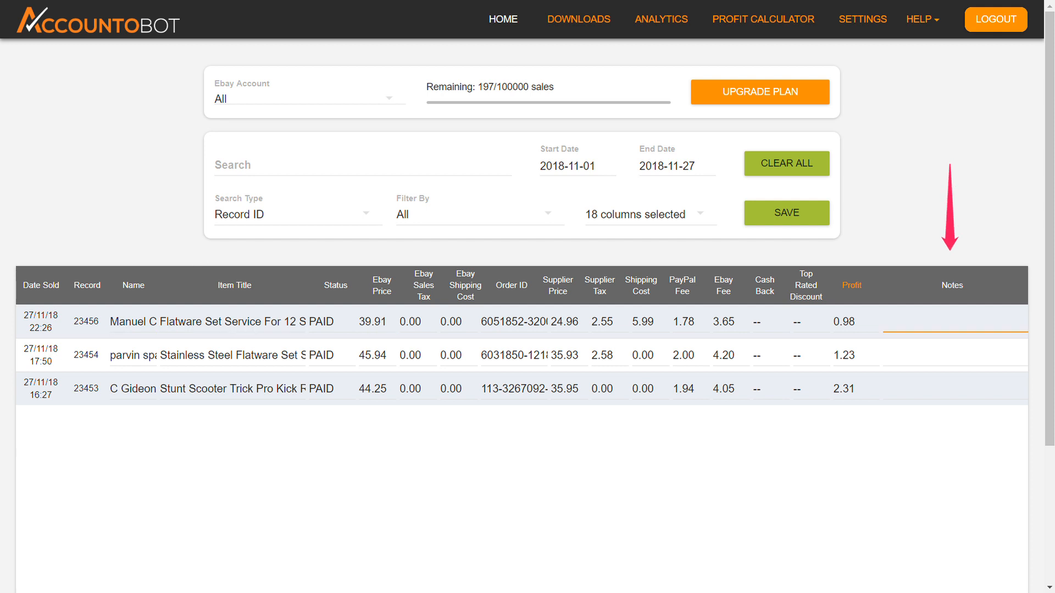
type("Order cancelled in Amazon.")
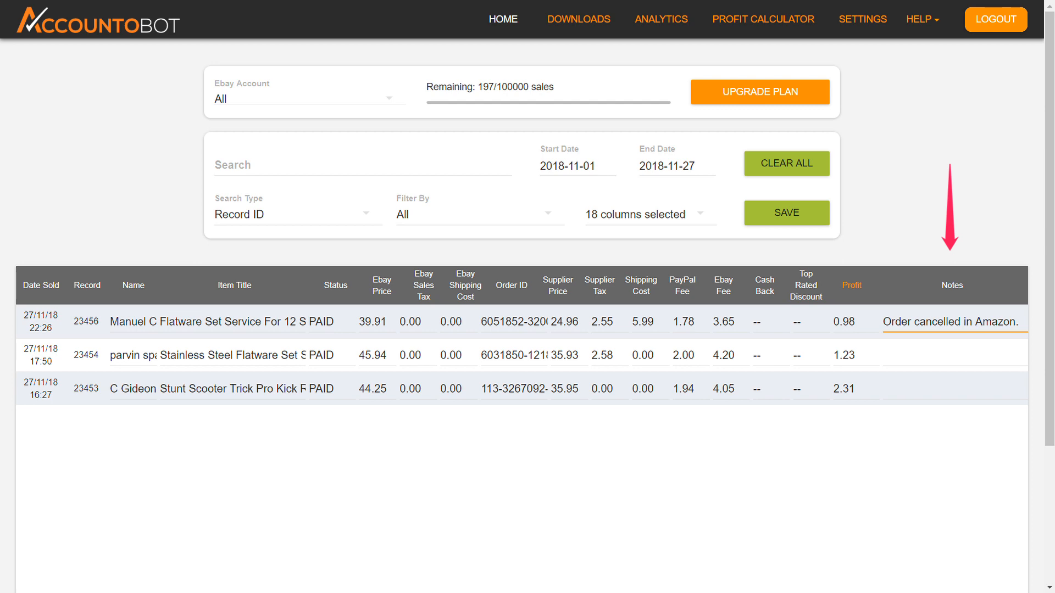